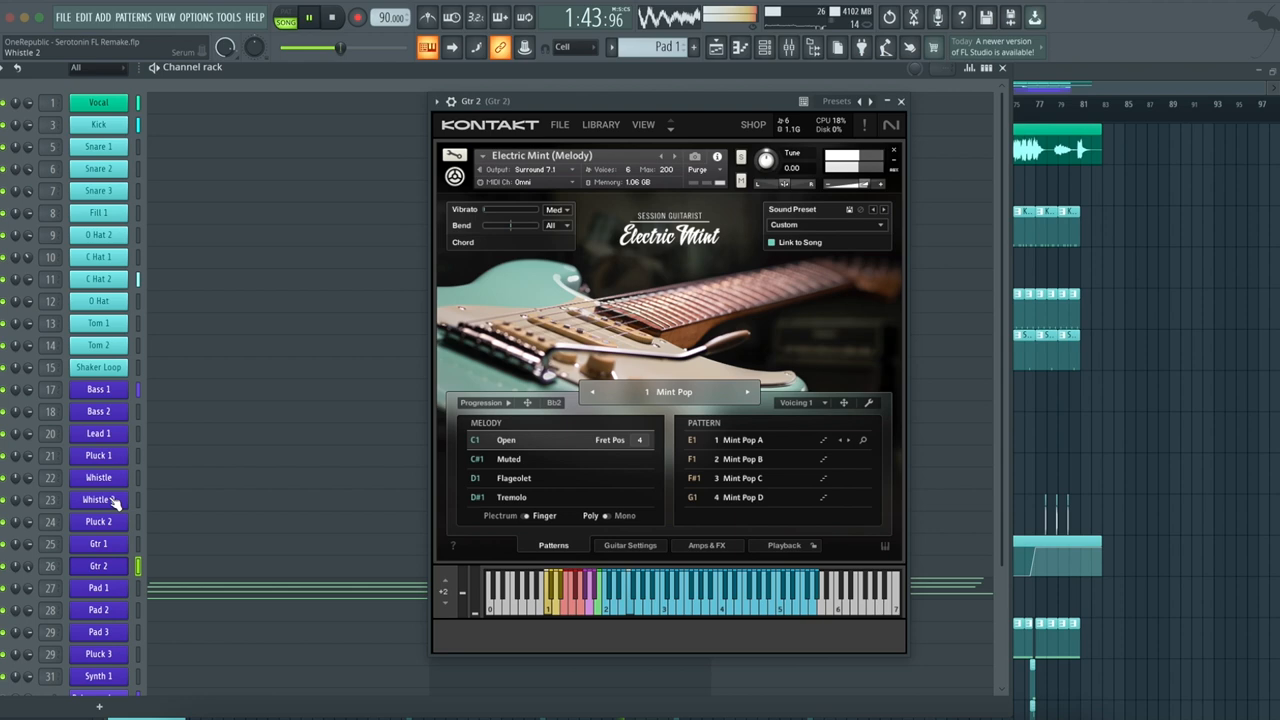
Step: Show the Lead 1, Pluck 1, Bass 1 and Pad 2 channel plugins in turn from the Channel Rack
click(96, 432)
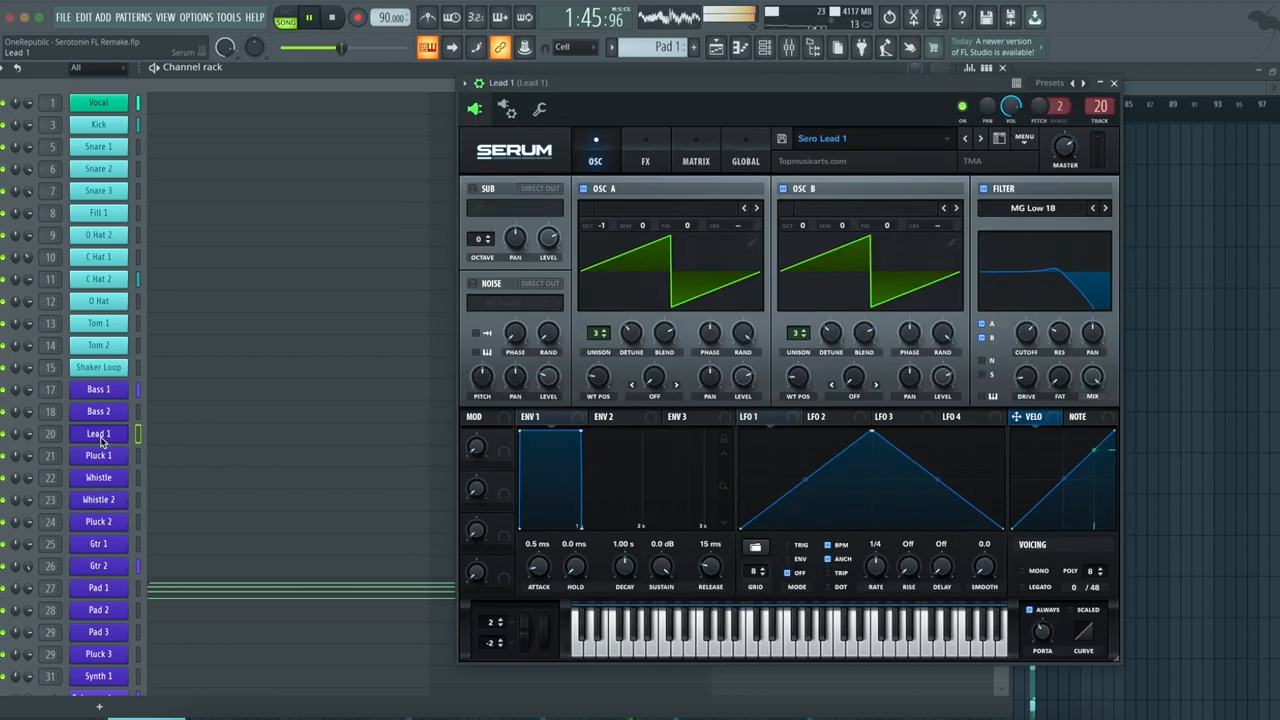
click(98, 456)
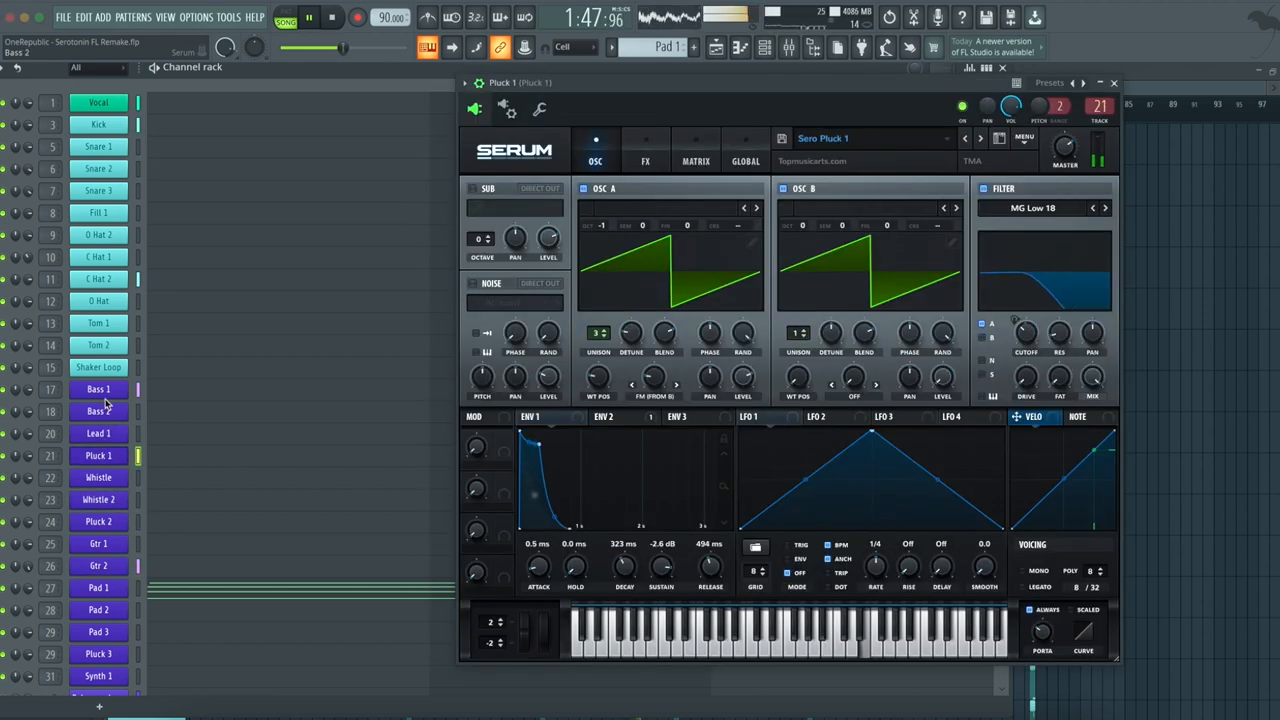
click(98, 388)
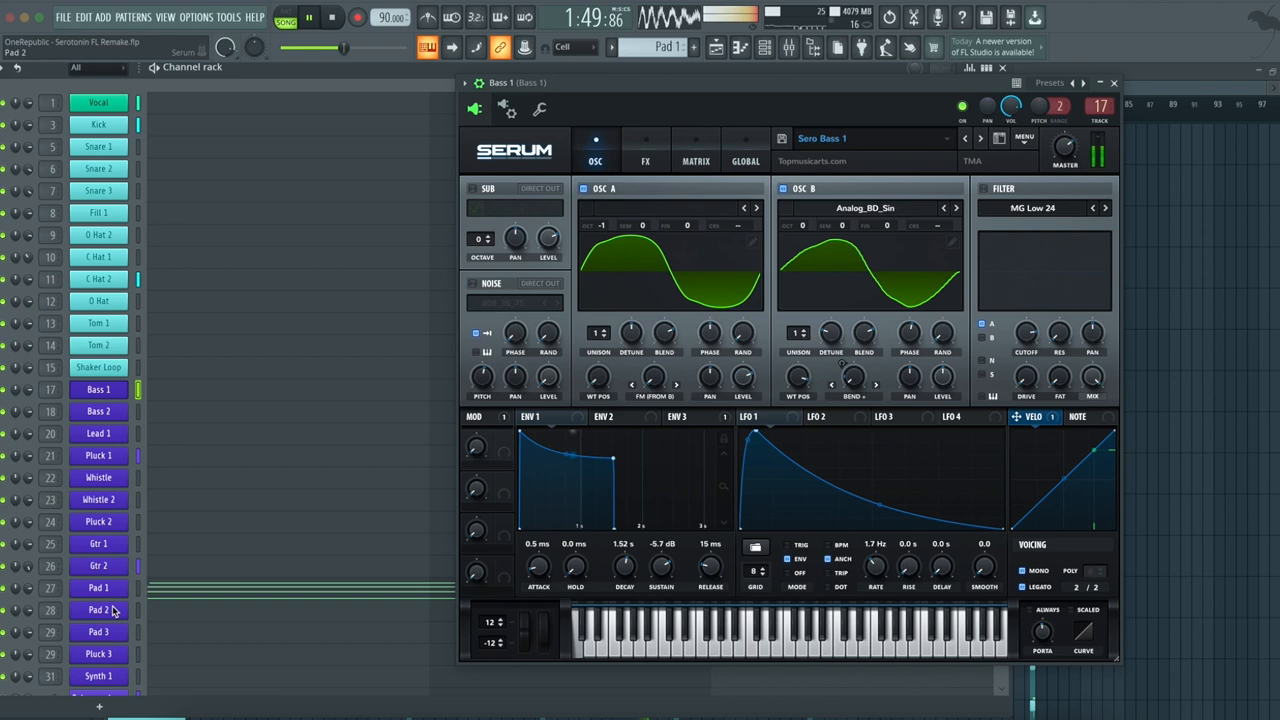
click(96, 676)
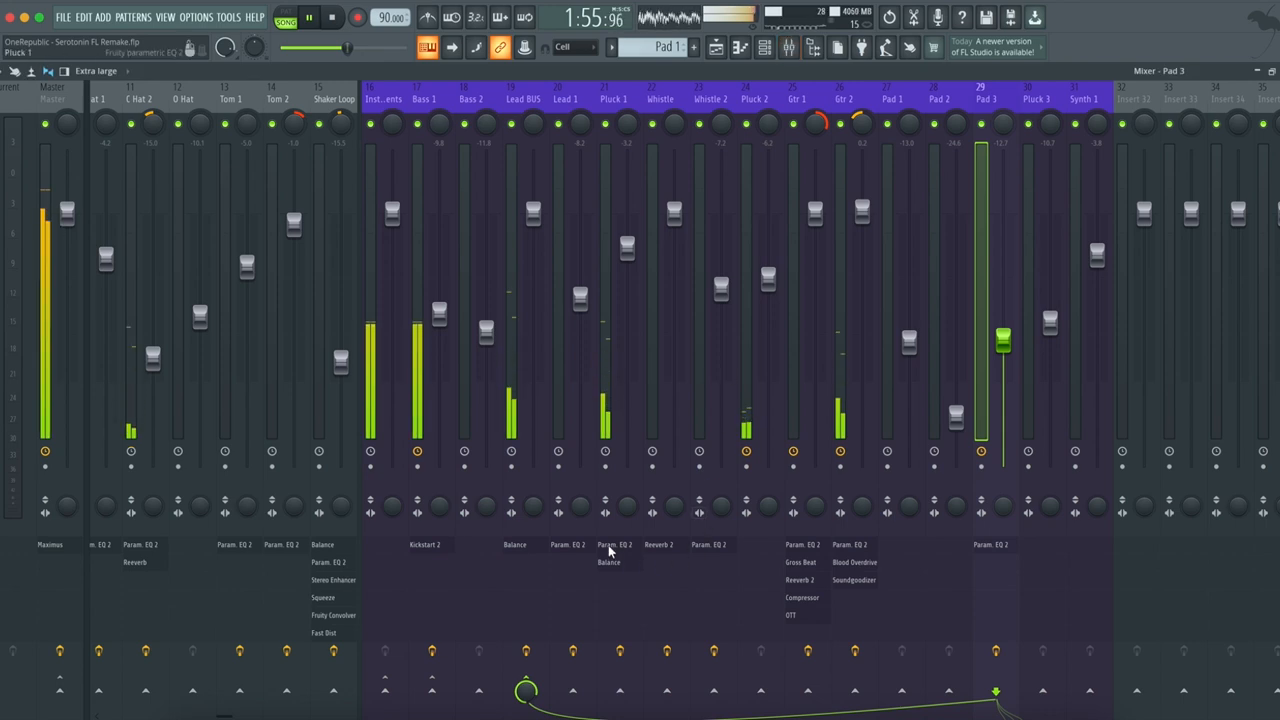
Step: Inspect Kickstart 2 on the Bass 1 insert, then OTT and Fruity Compressor on Gtr 1
click(426, 544)
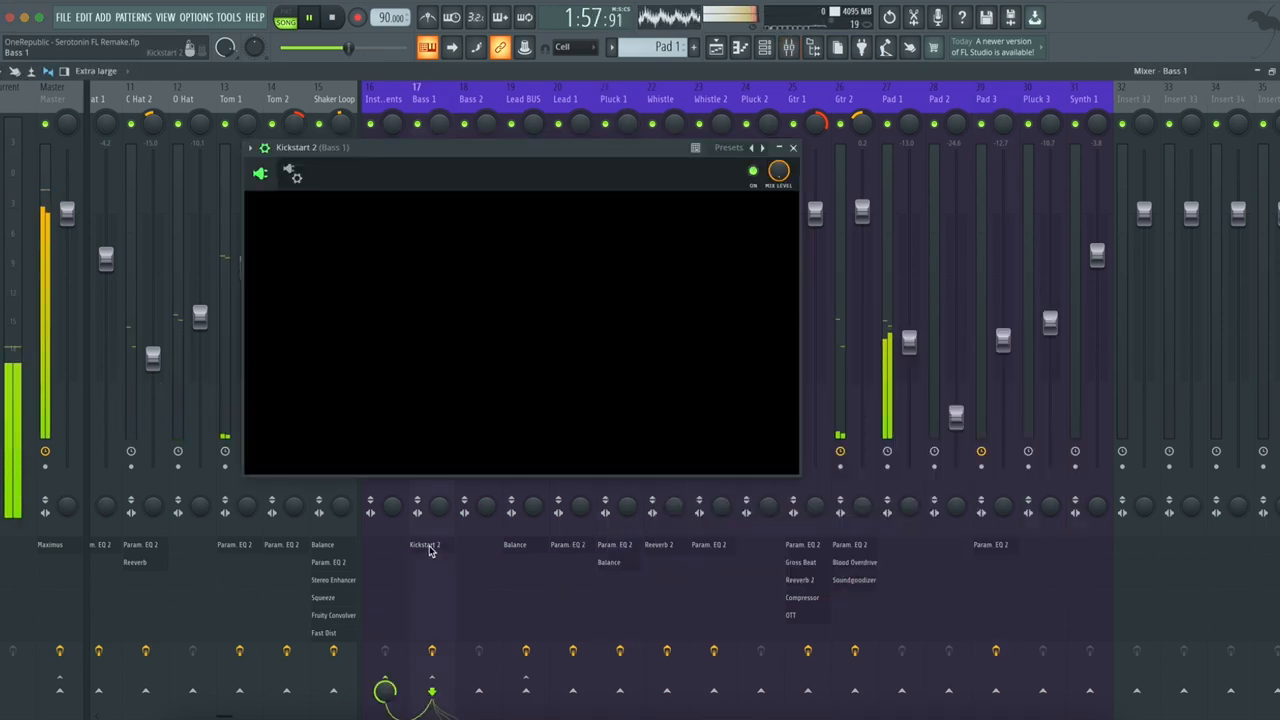
click(852, 562)
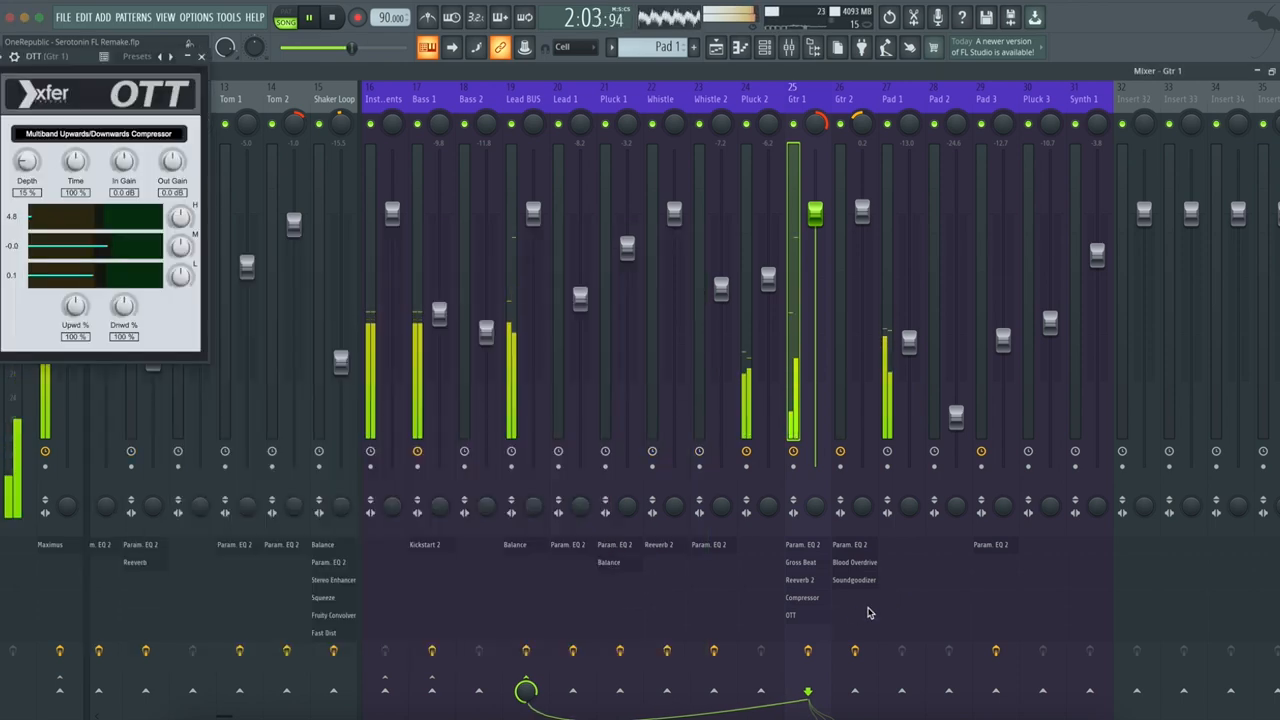
click(792, 598)
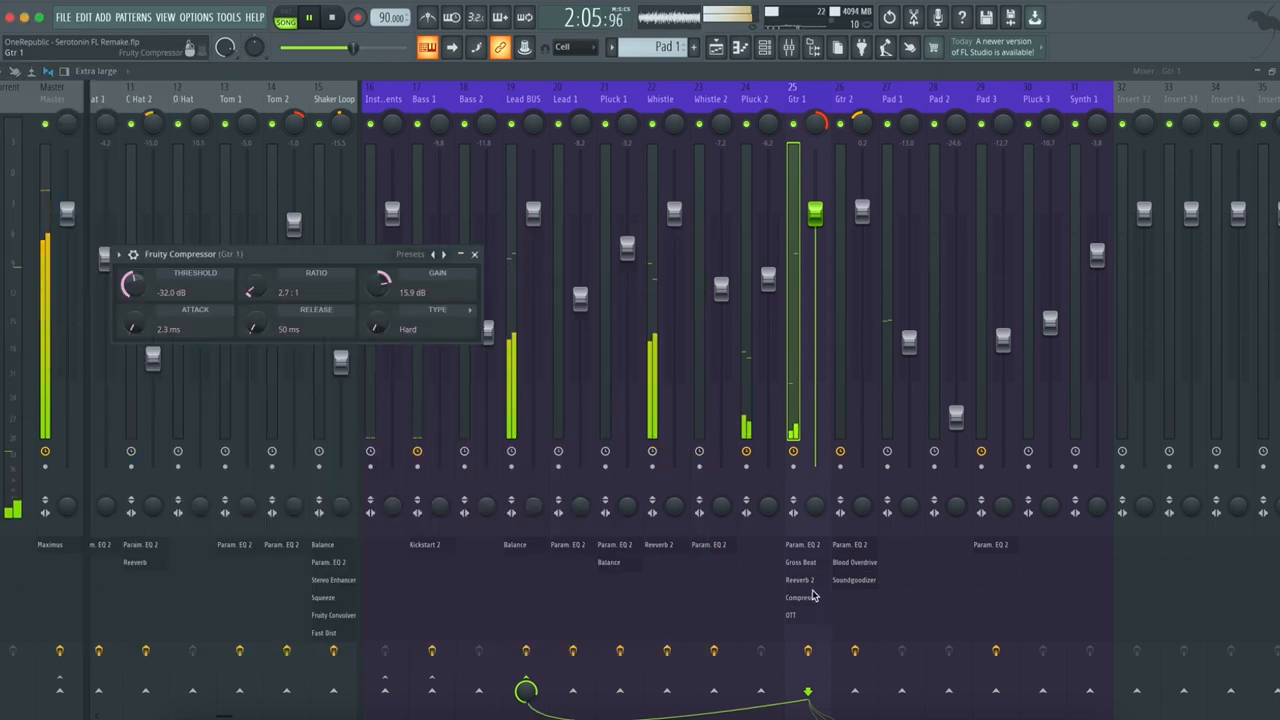